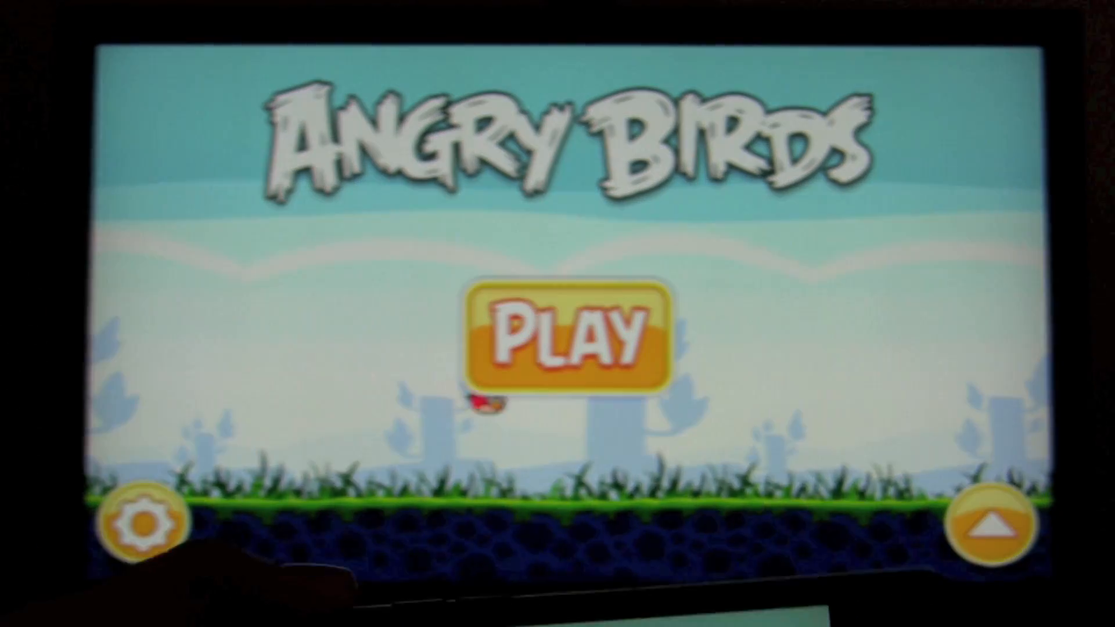
# Step: Start Angry Birds from the title screen, reach level selection, then exit to the home screen
pyautogui.click(563, 330)
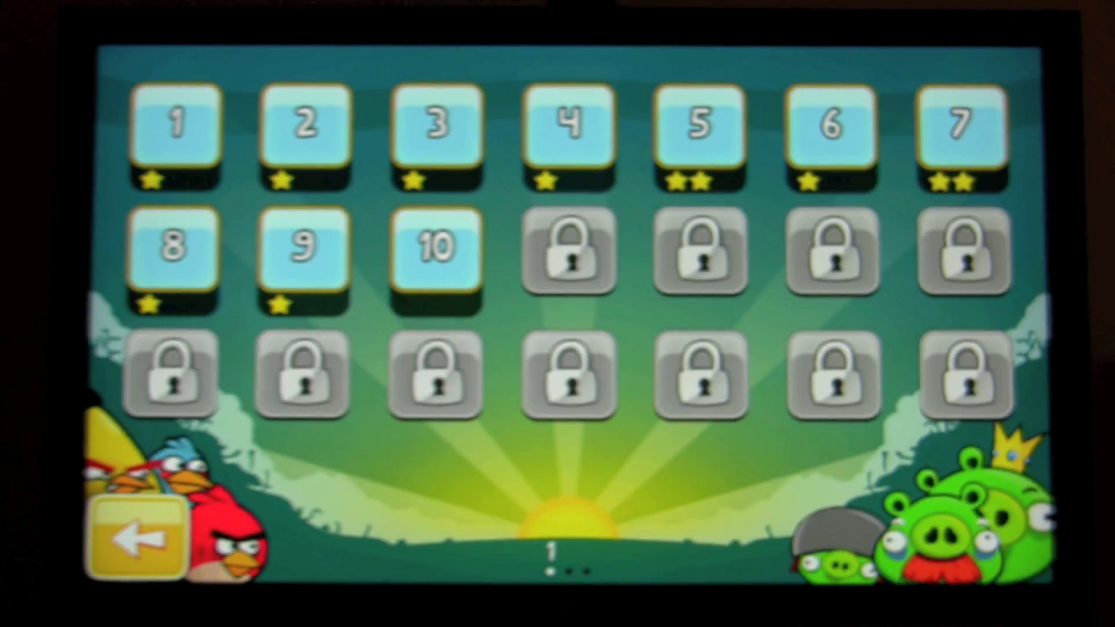
pyautogui.click(433, 252)
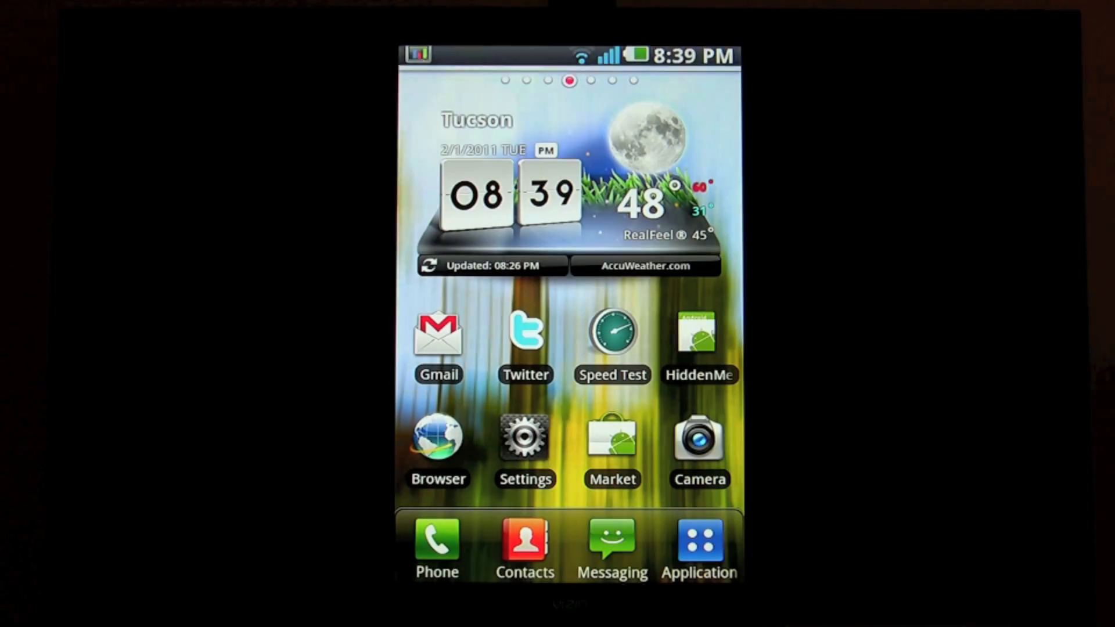
pyautogui.click(699, 548)
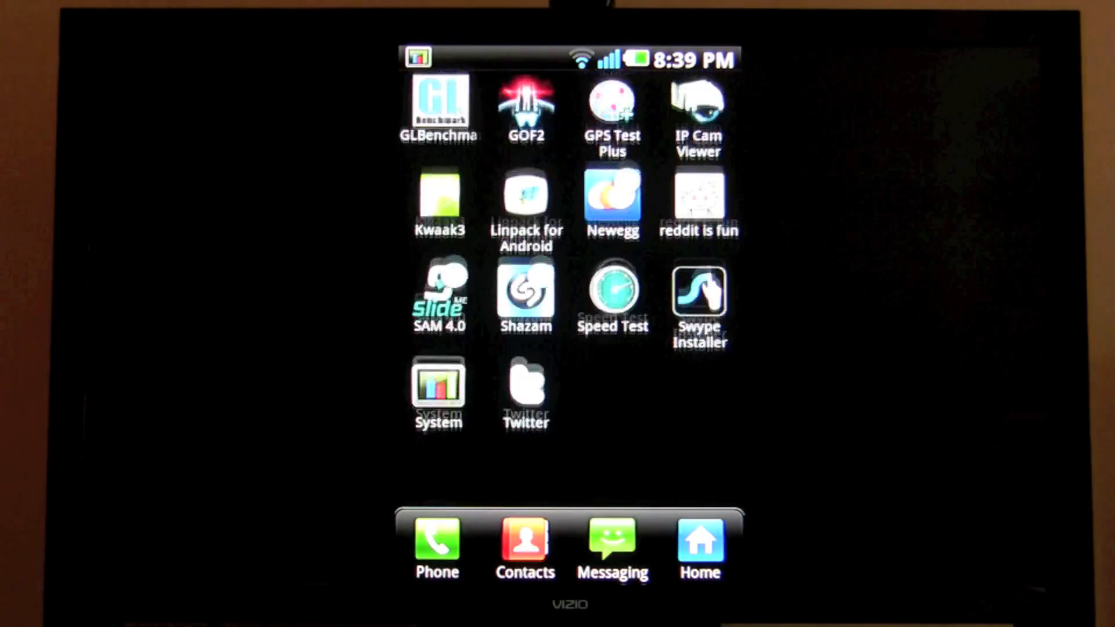
pyautogui.scroll(-3)
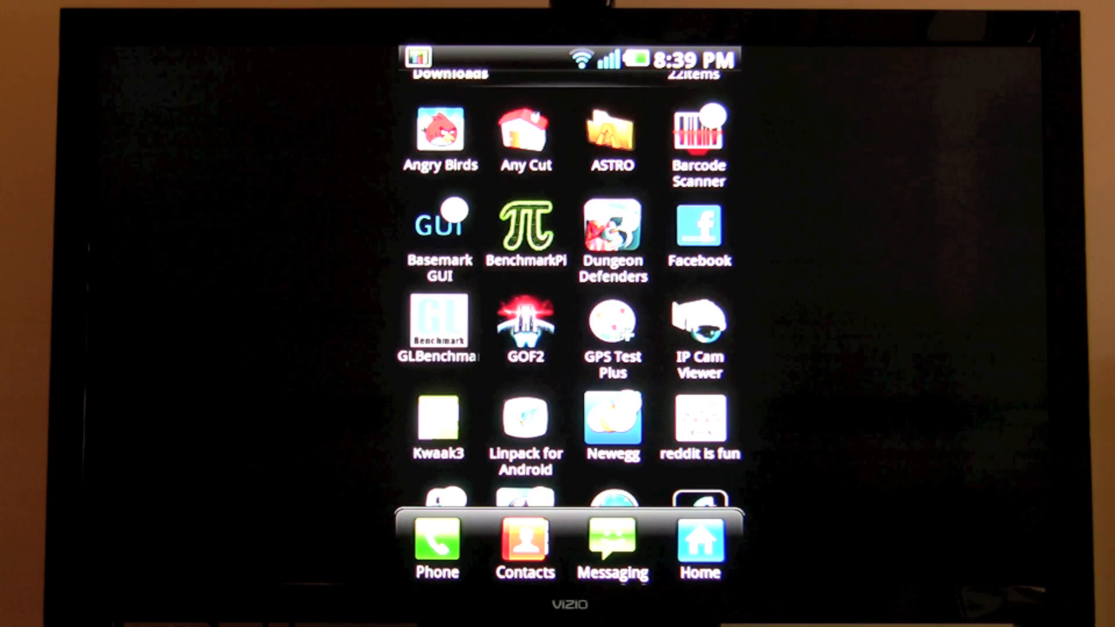
pyautogui.click(611, 226)
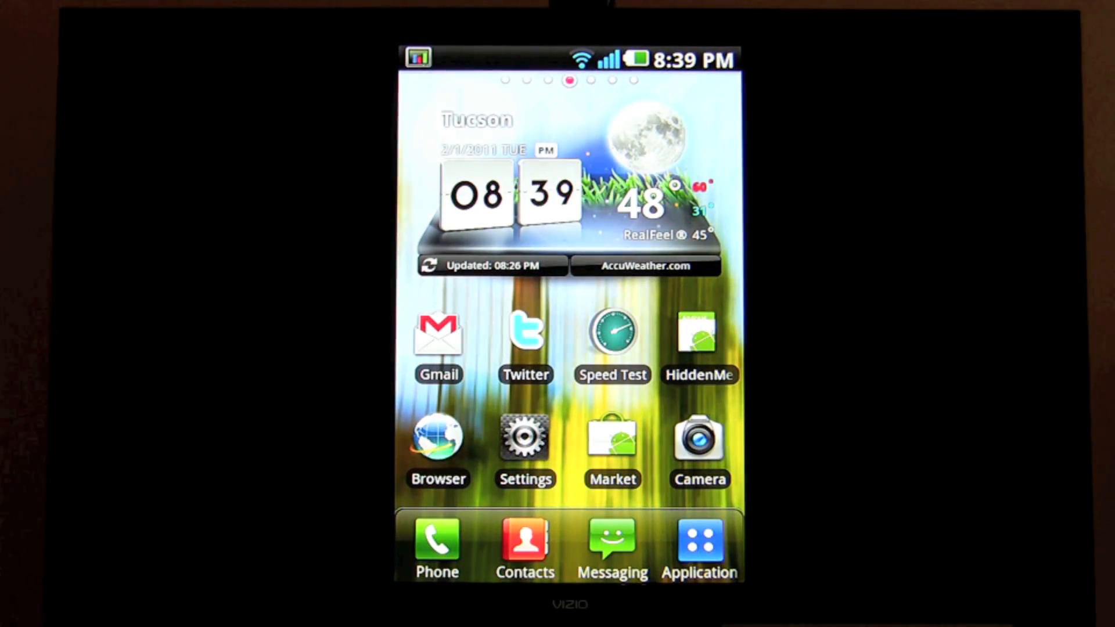
pyautogui.click(699, 541)
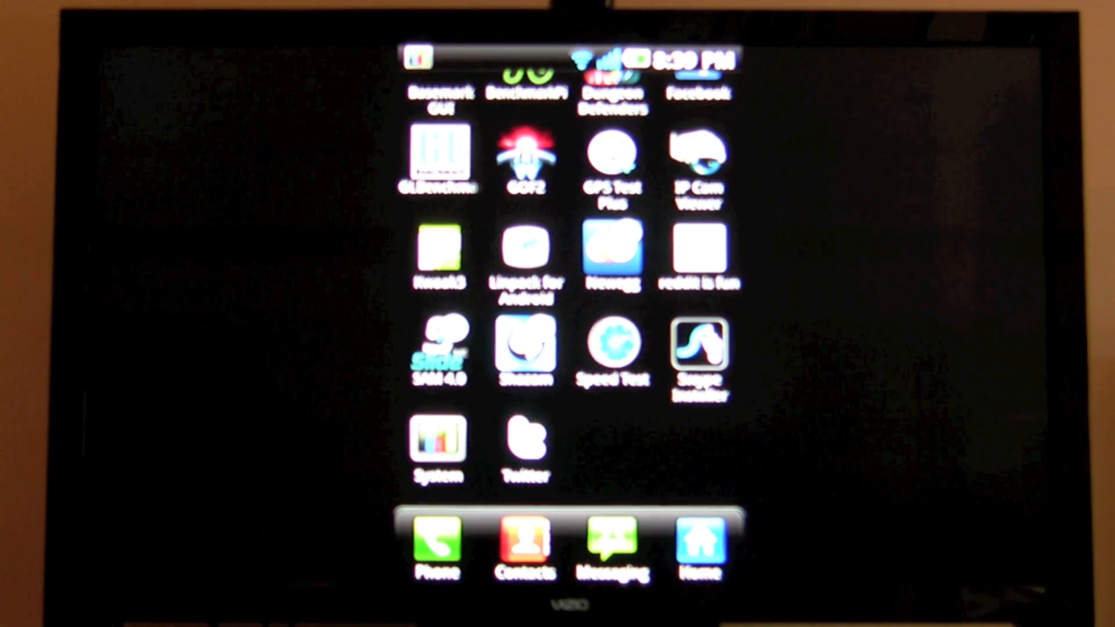
pyautogui.scroll(-3)
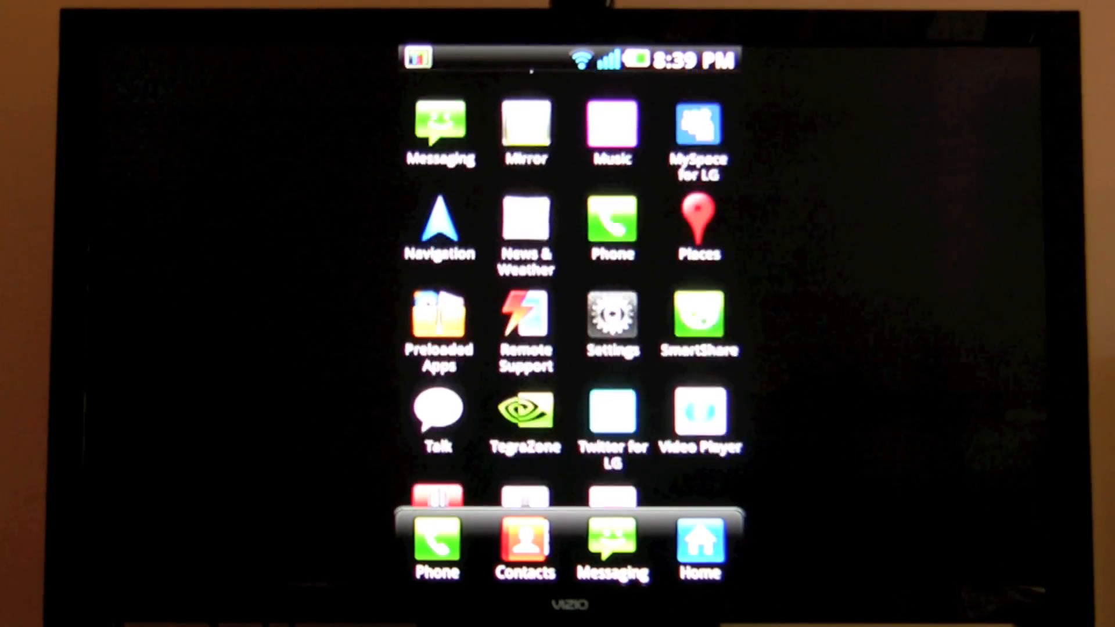
pyautogui.hscroll(-3)
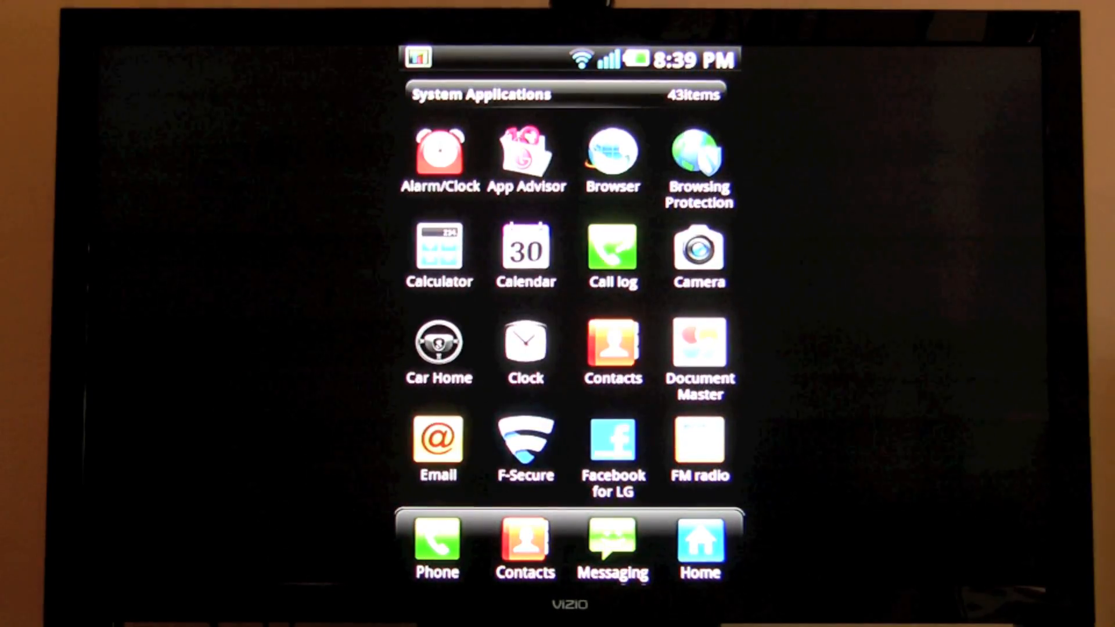
pyautogui.click(698, 545)
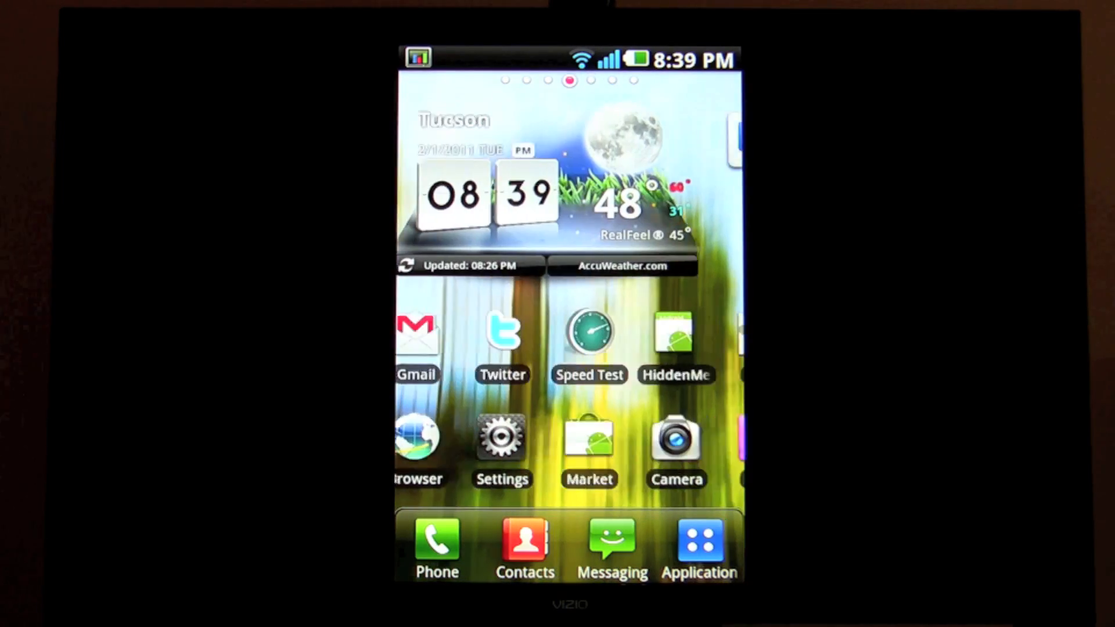
pyautogui.click(416, 335)
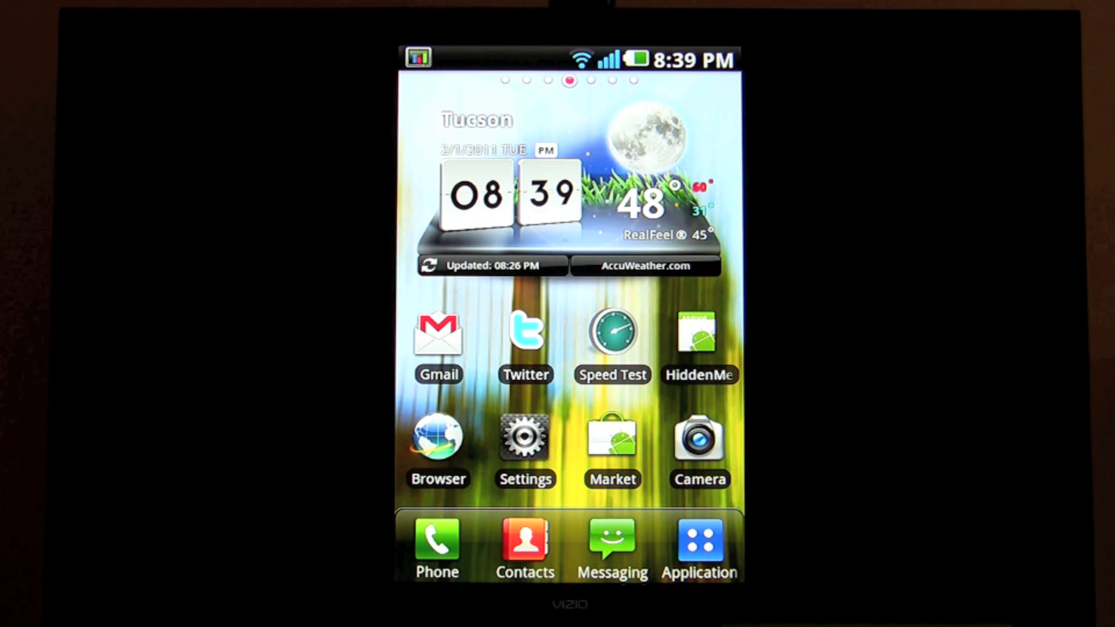
pyautogui.click(699, 544)
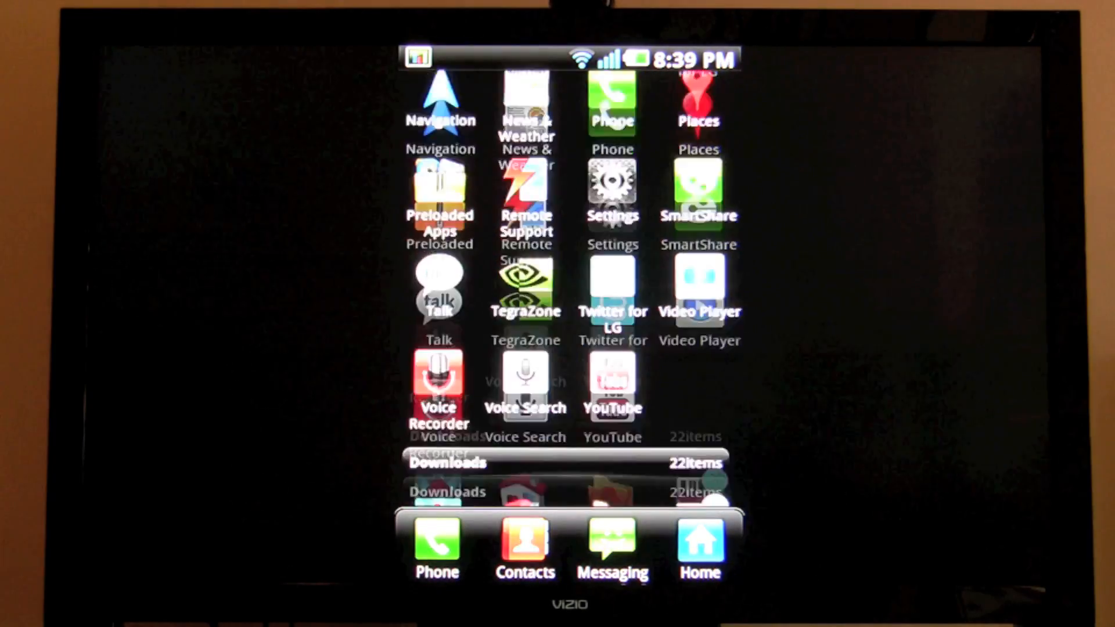
pyautogui.scroll(3)
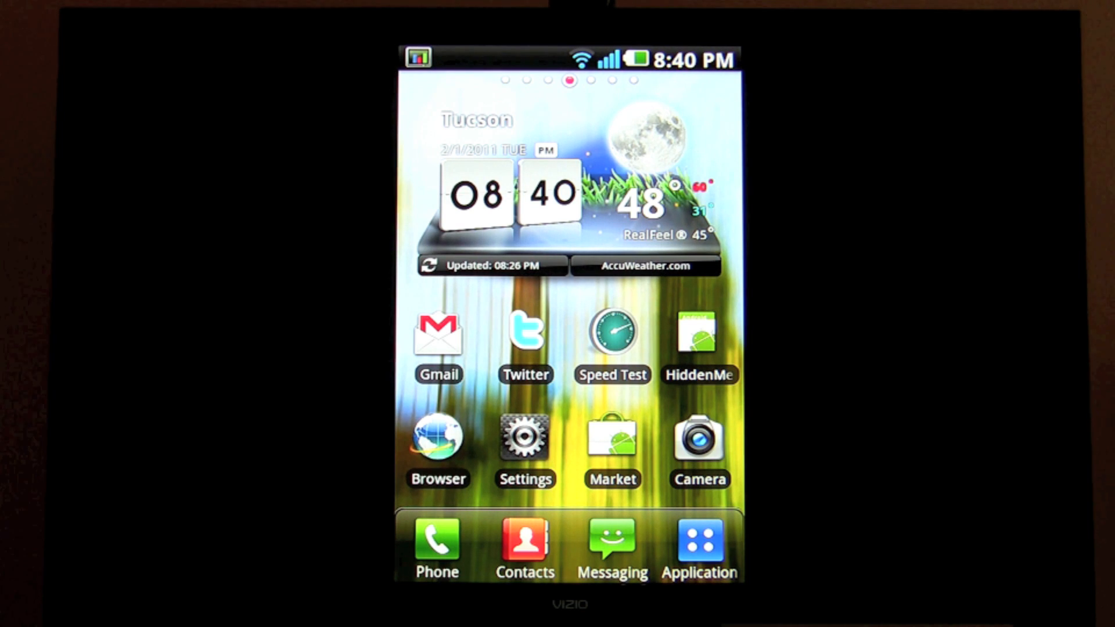
# Step: Load the AnandTech Intel 6-Series chipset bug article in Browser, then launch the Camera viewfinder
pyautogui.click(437, 435)
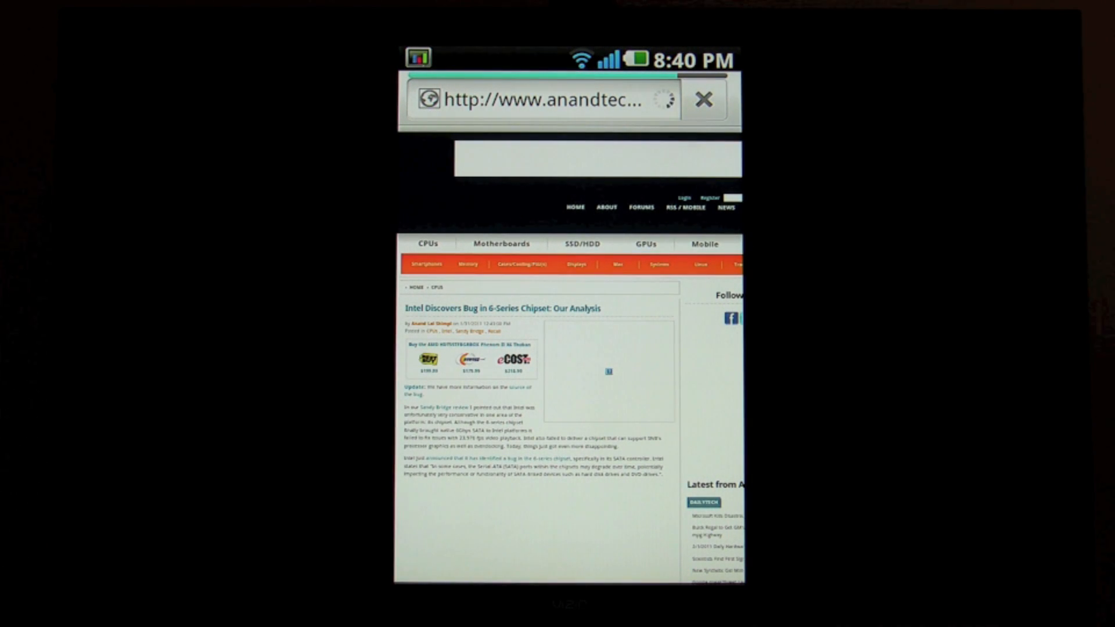
pyautogui.scroll(-3)
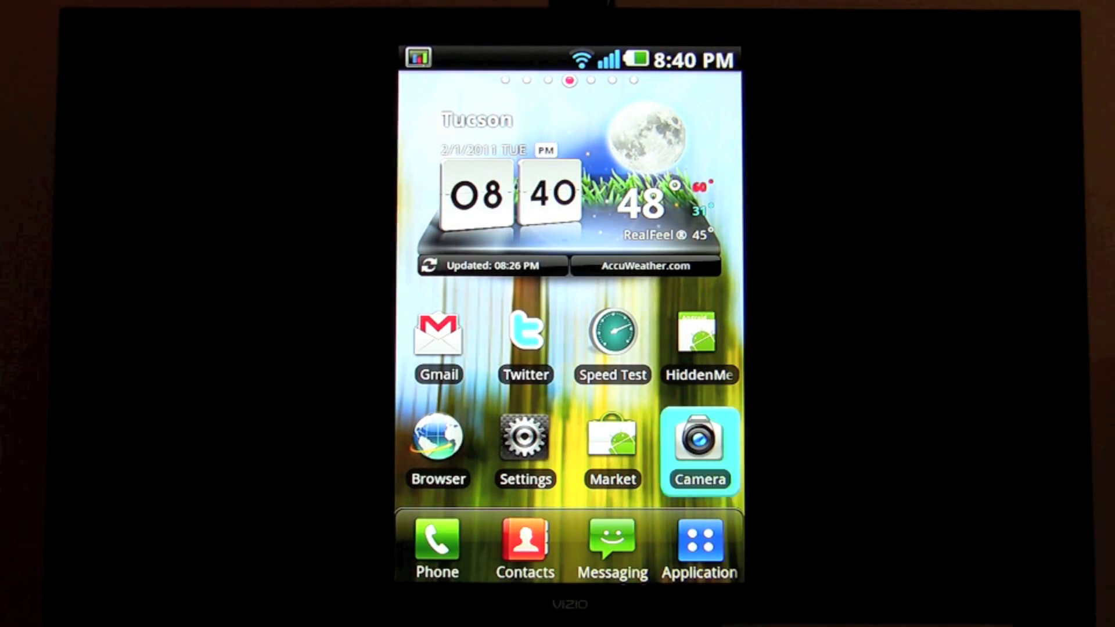
pyautogui.click(699, 437)
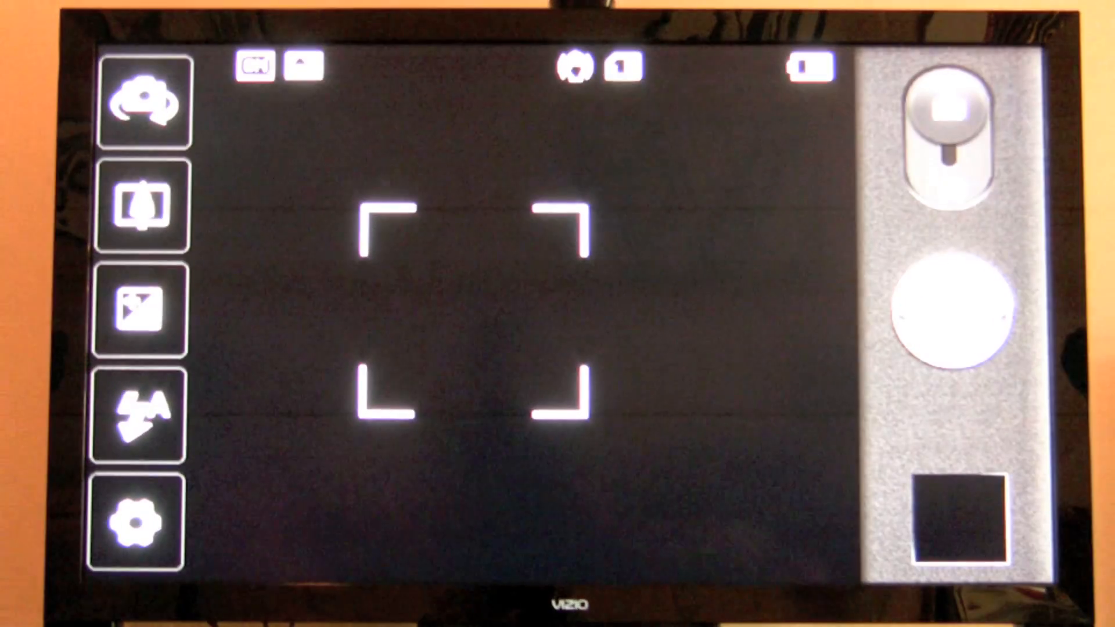